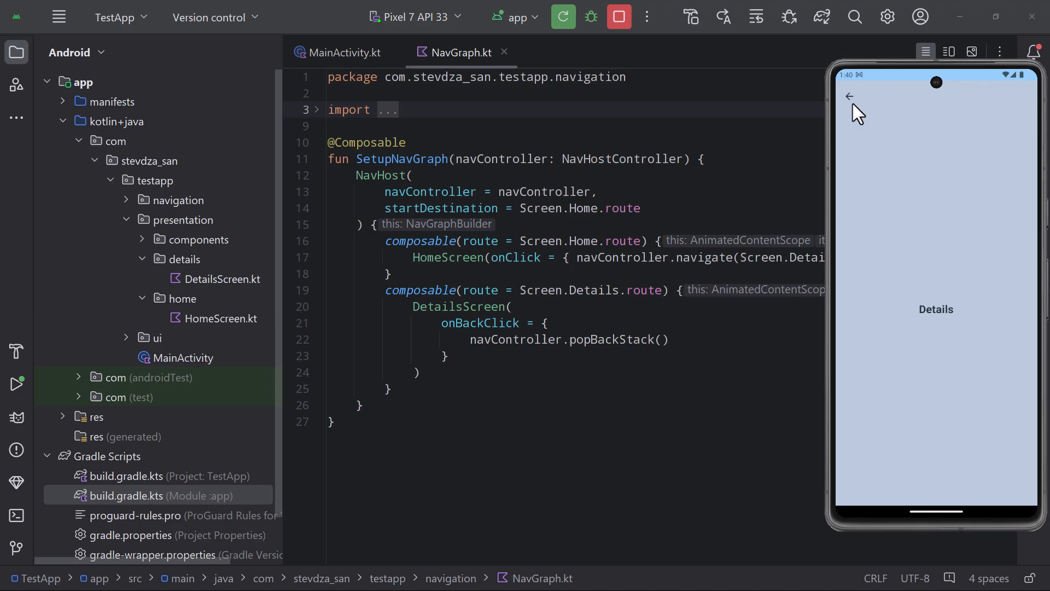
Step: Begin the onBackClick guard comparing currentBackStackEntry?.lifecycle.currentState to a Lifecycle state
type("if (navController.currentBackStackEntry?.lifecycle.currentState == Lif")
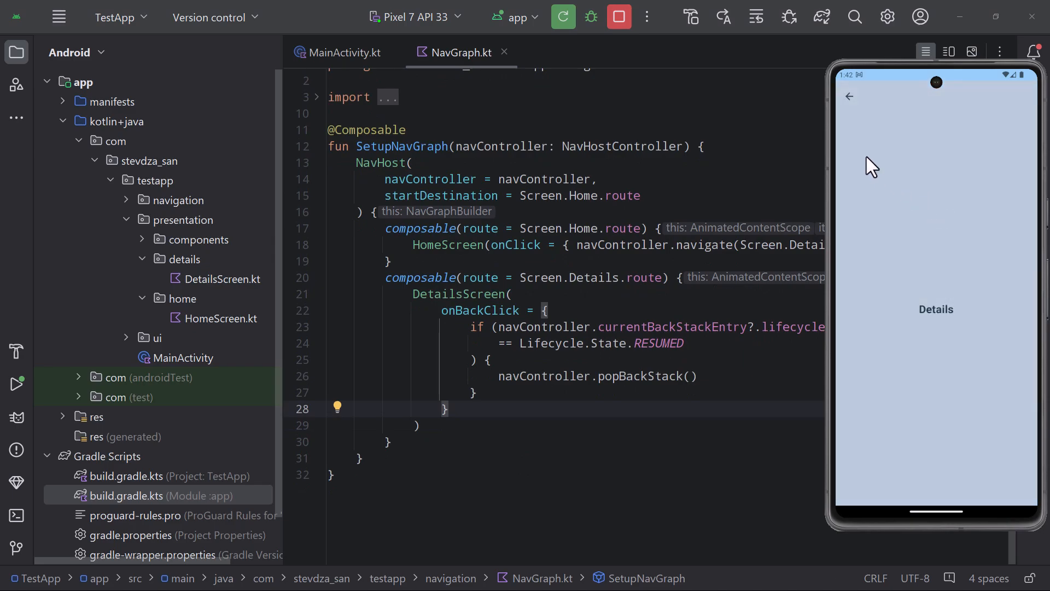
Step: Use the Details screen's back arrow in the emulator to return to Home
left_click(849, 96)
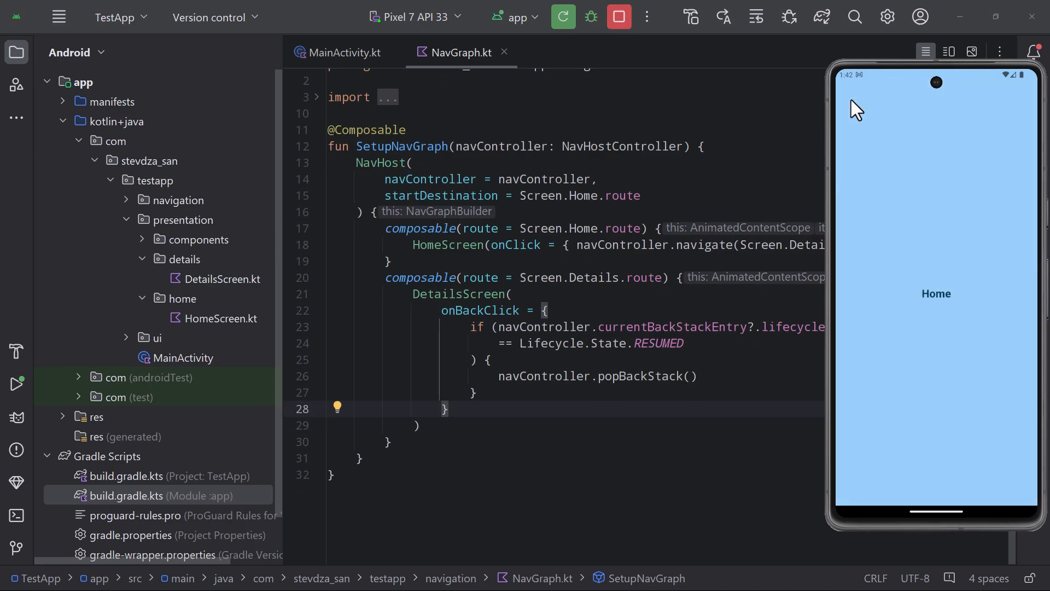